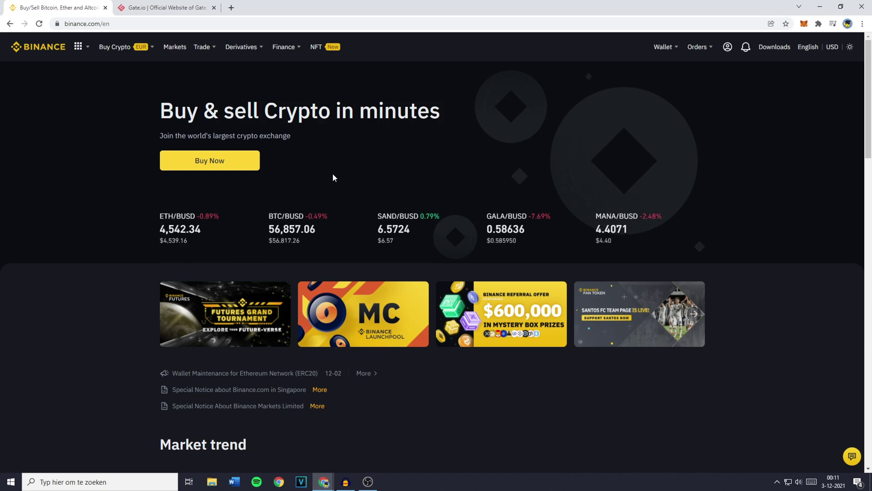
mouse_move(110, 146)
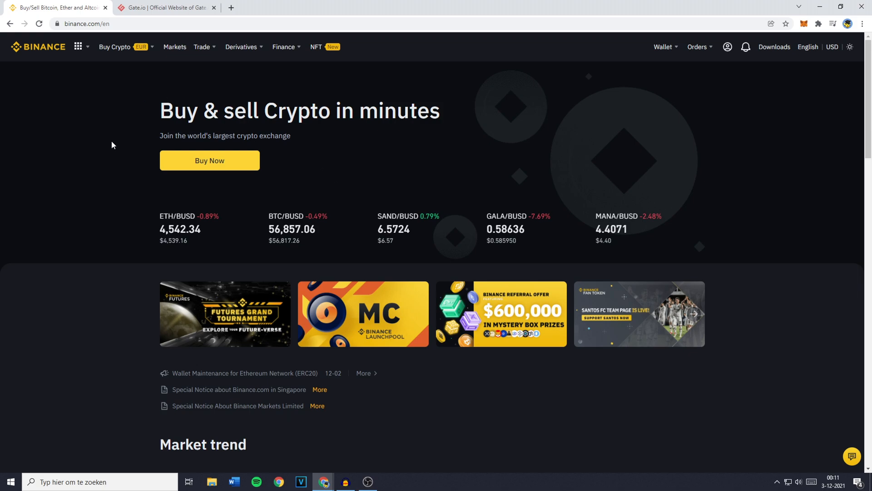
Step: Show the Fiat and Spot wallet with per-coin balances after a glance at the Gate.io site
left_click(165, 7)
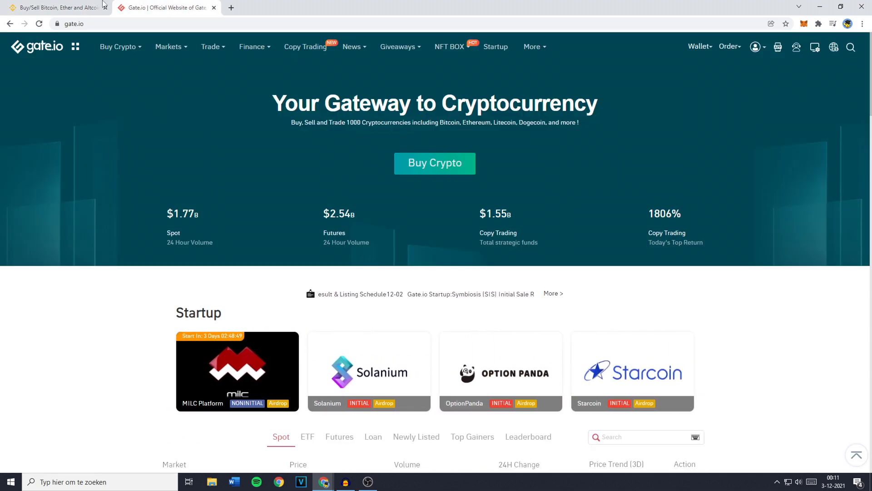
left_click(52, 8)
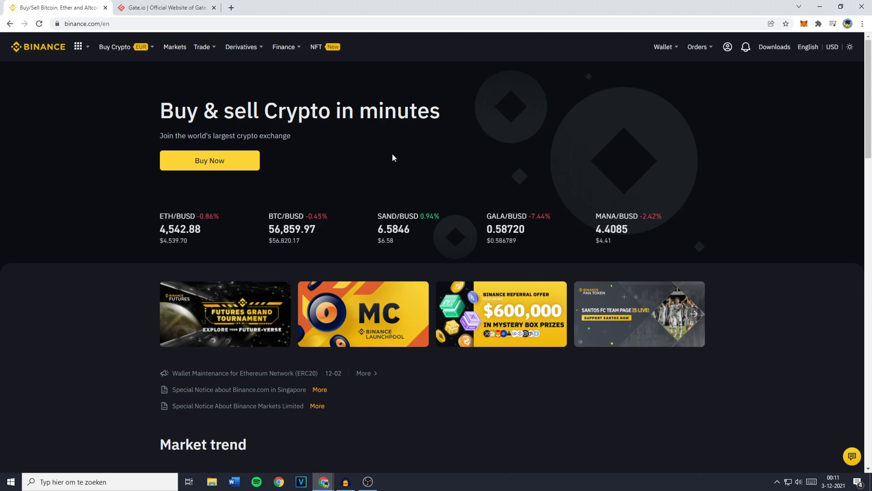
mouse_move(598, 97)
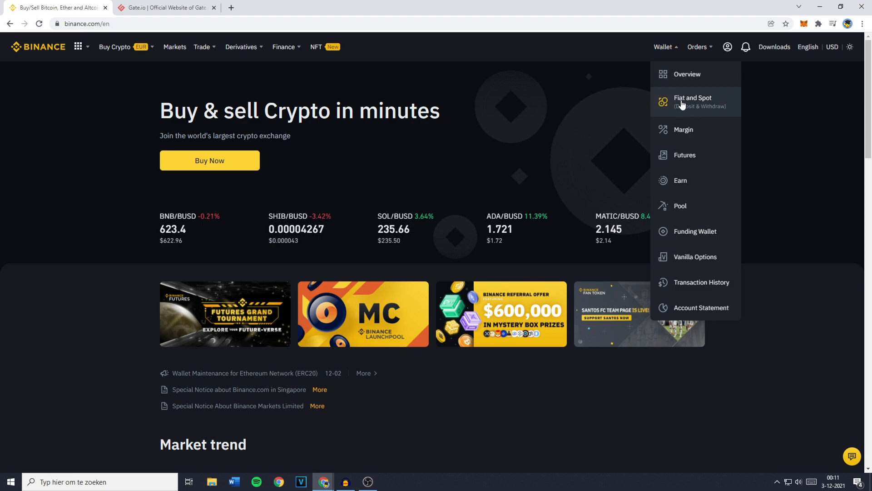
mouse_move(689, 117)
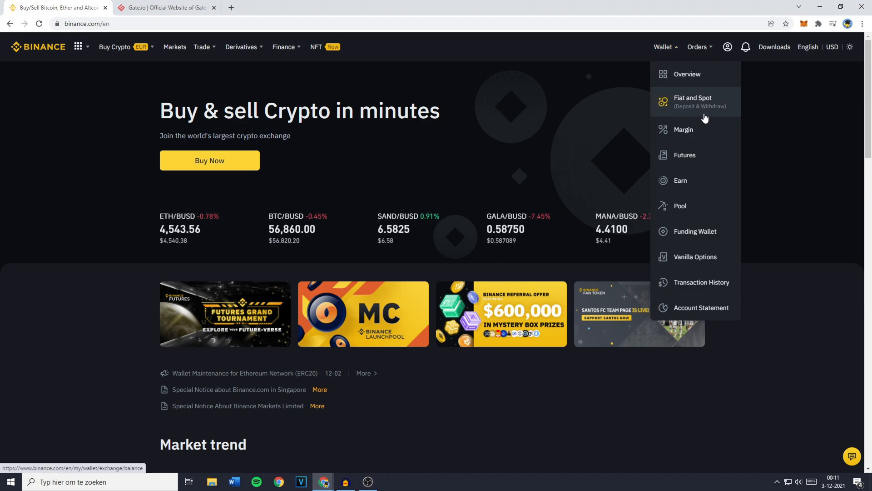
left_click(693, 101)
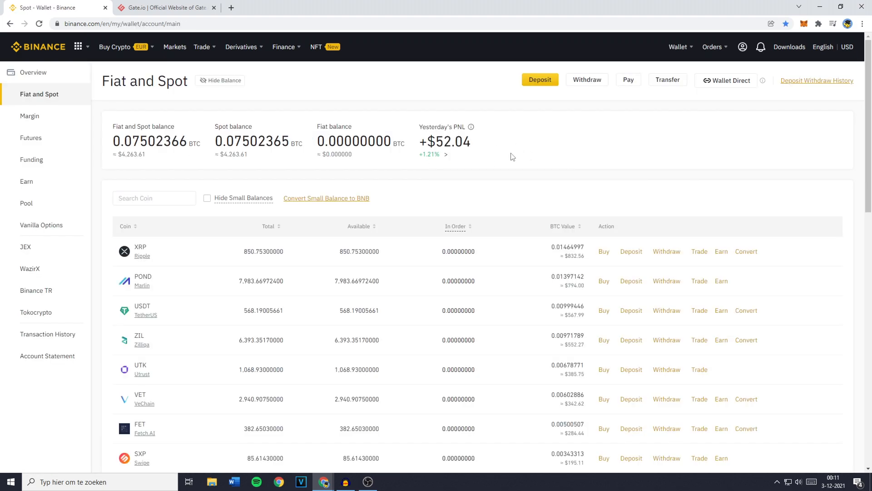
mouse_move(584, 103)
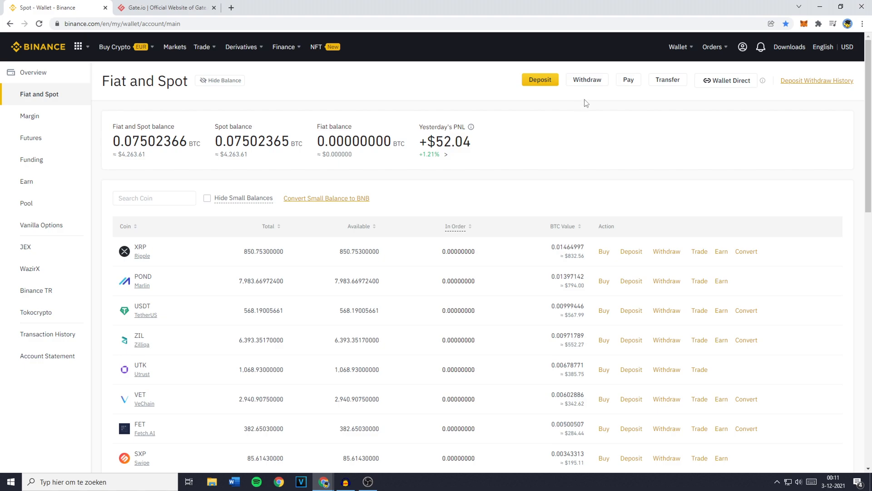
Step: Start a Withdraw Crypto with XRP (Ripple) chosen as the coin, ready at the Address field
left_click(586, 79)
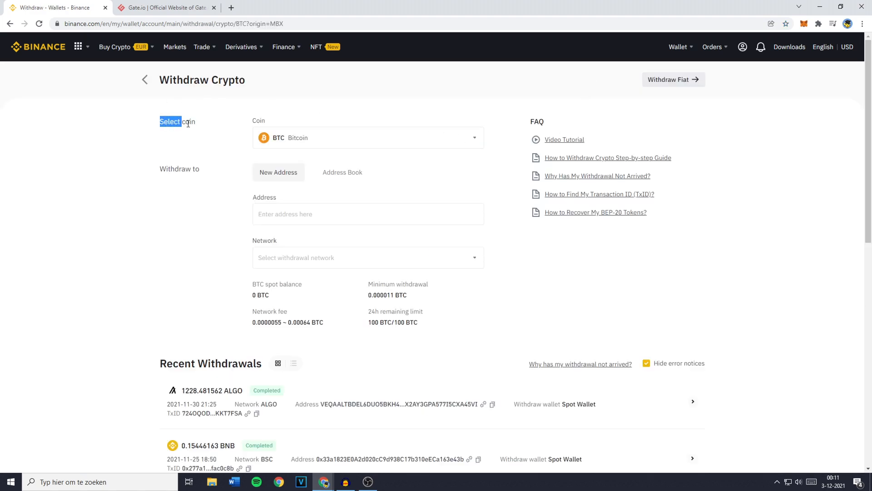
left_click(367, 137)
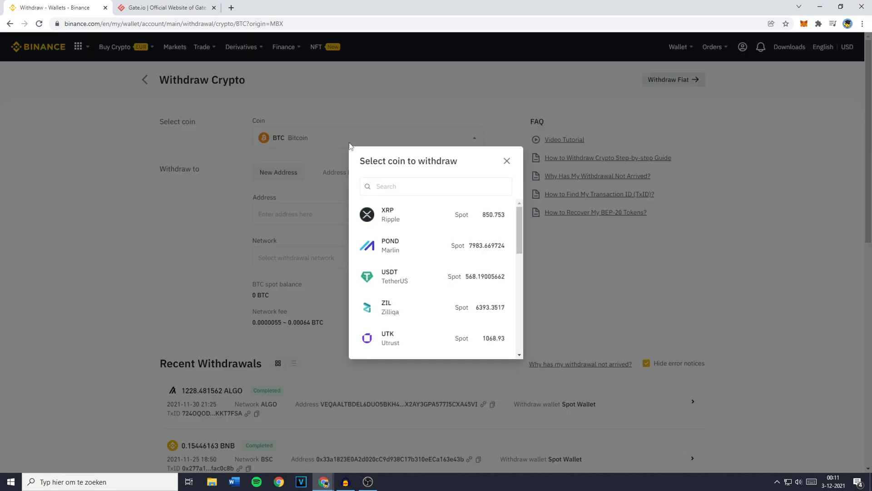
mouse_move(360, 135)
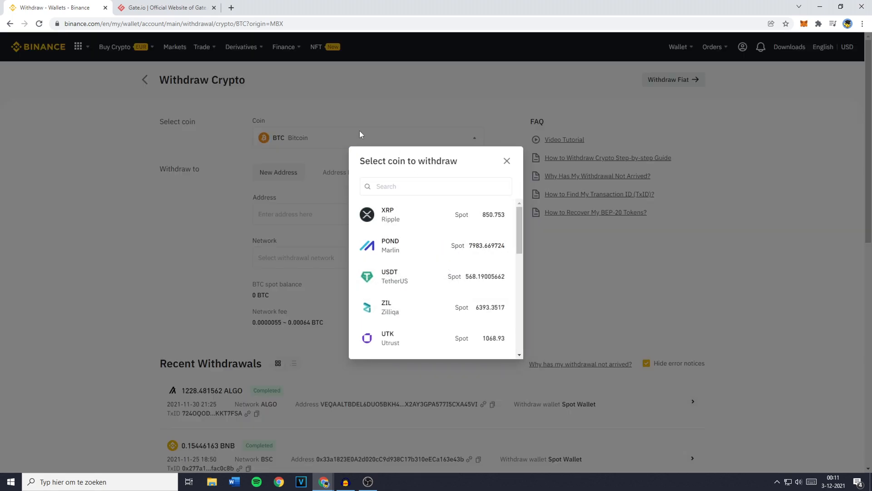
mouse_move(397, 207)
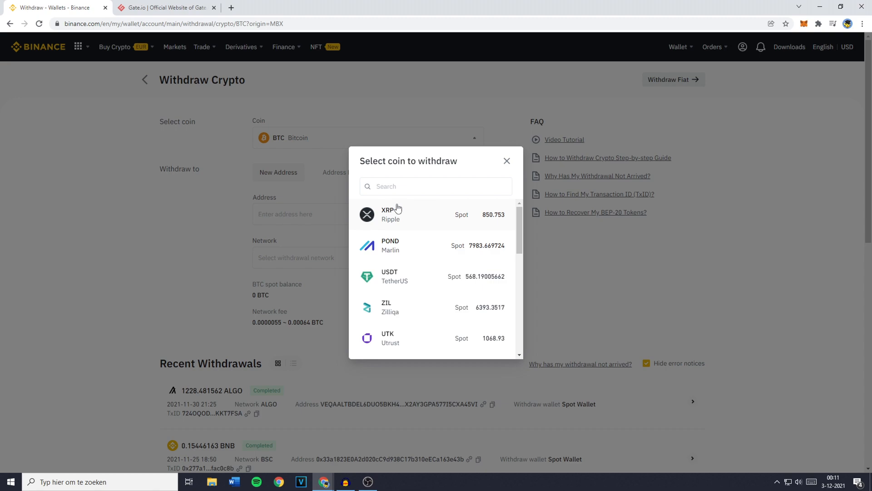
mouse_move(411, 216)
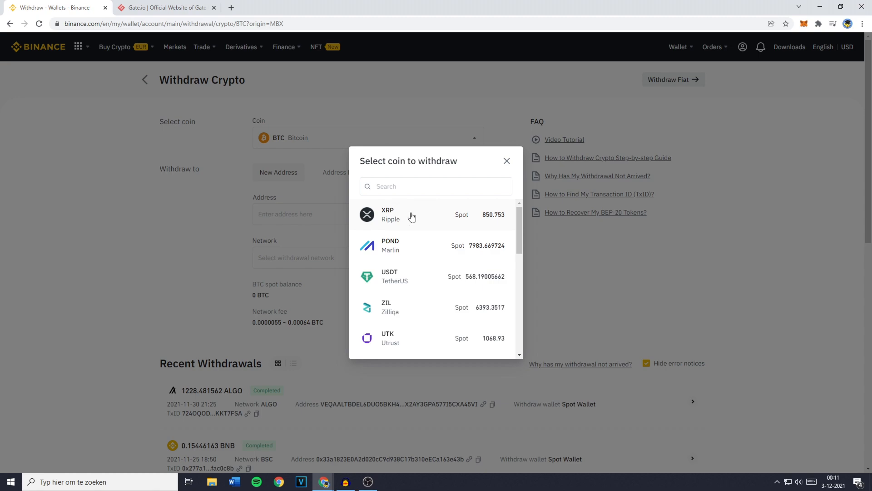
left_click(388, 214)
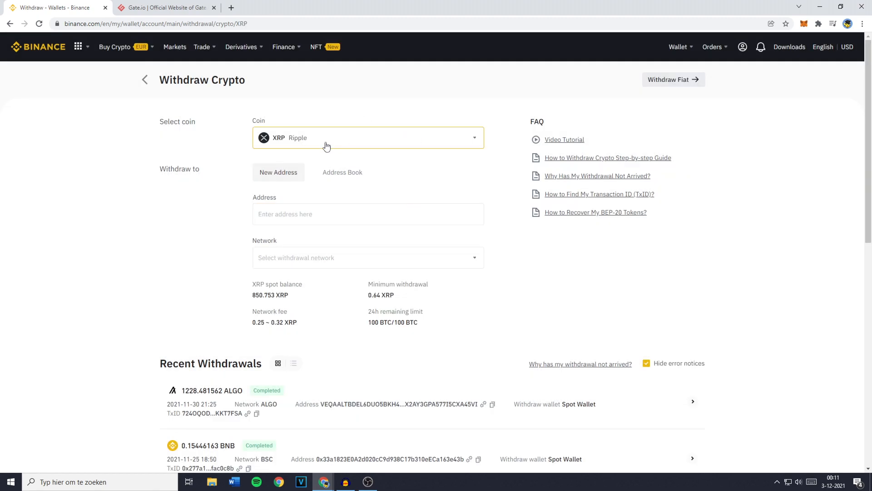
left_click(368, 214)
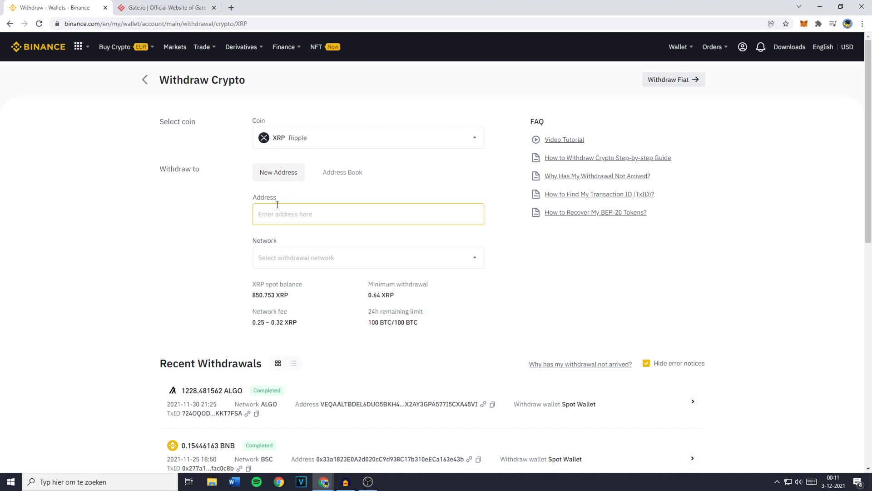
double_click(263, 198)
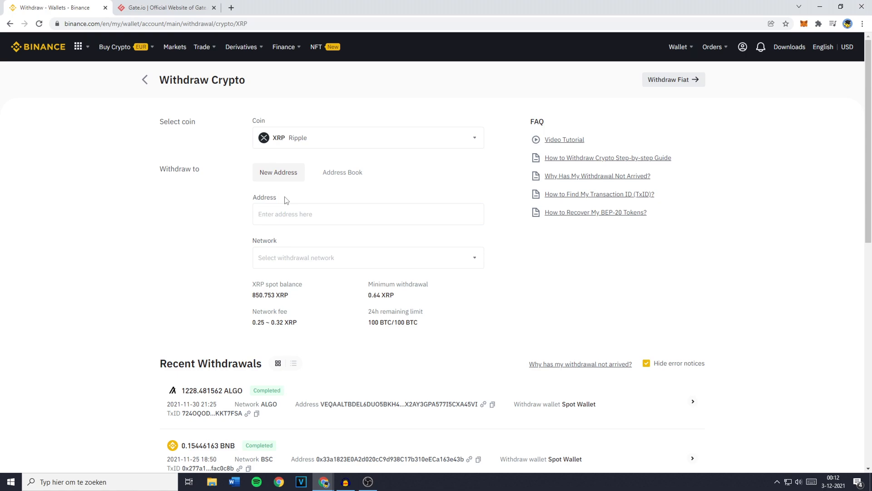
Step: Reach Gate.io's Deposit page and bring up the coin list for choosing XRP
left_click(166, 7)
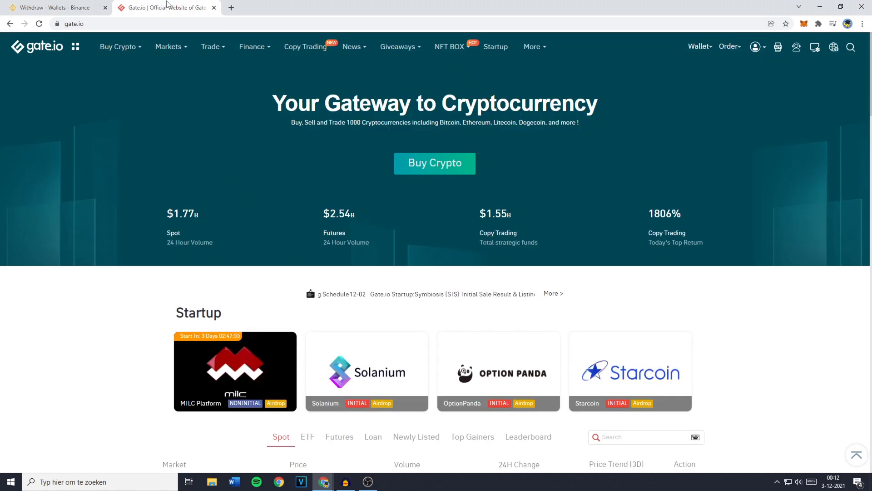
left_click(699, 46)
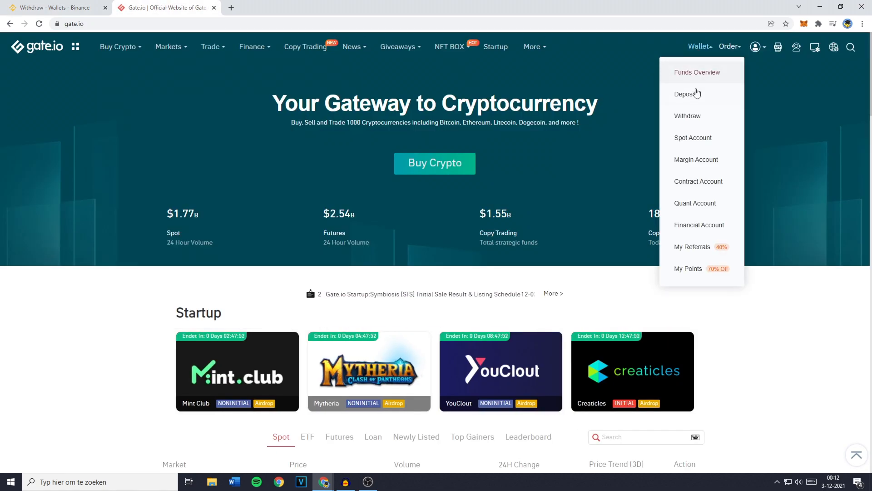
left_click(686, 93)
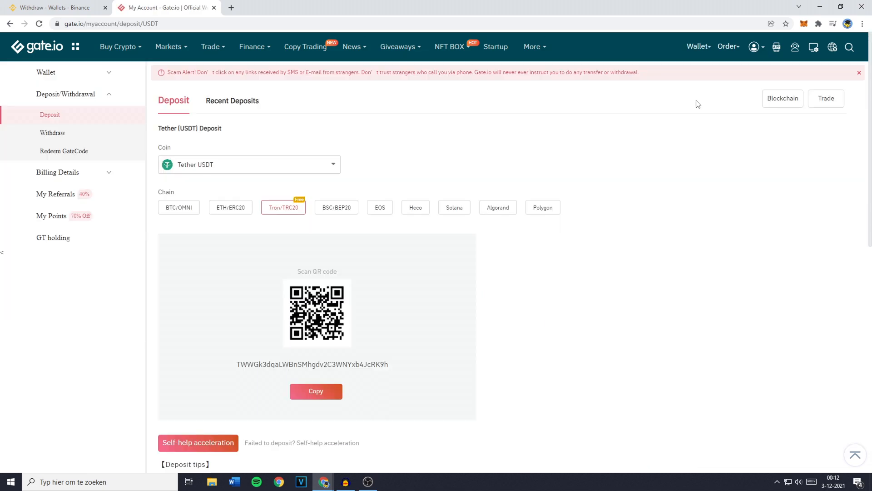
left_click(248, 165)
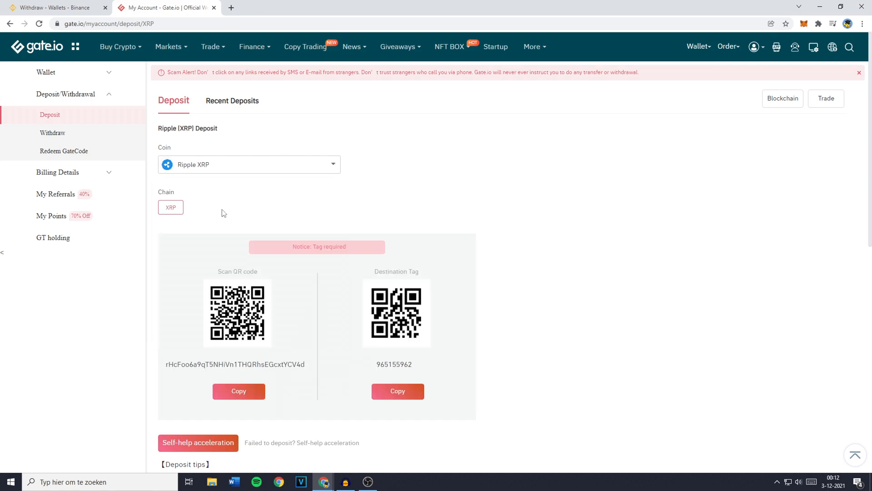
Step: Keep Ripple XRP on the XRP chain as the deposit coin and copy its deposit address
left_click(56, 7)
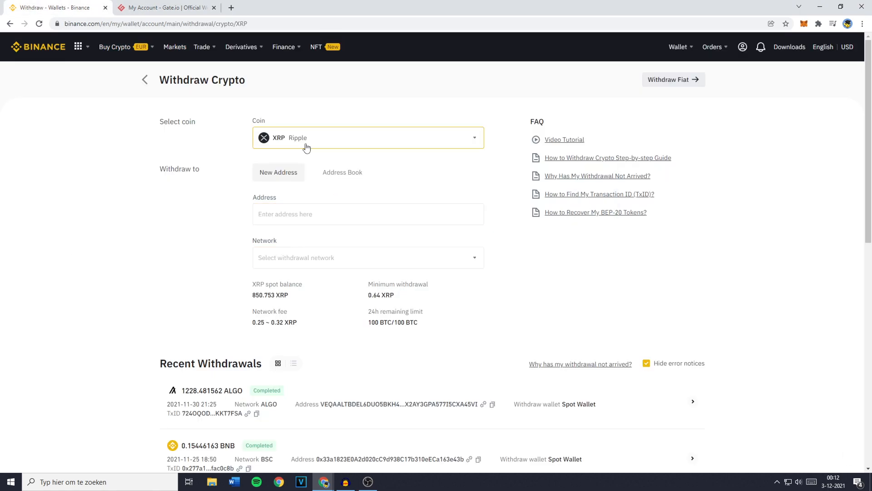
left_click(165, 7)
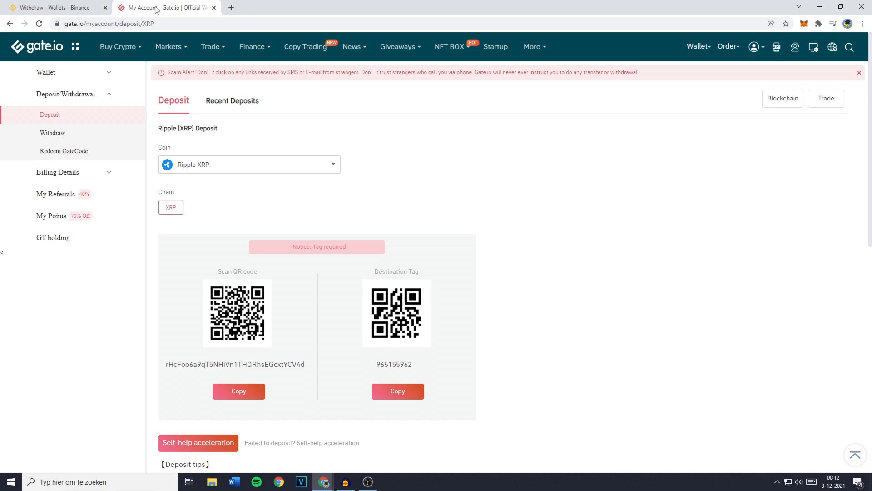
left_click(249, 165)
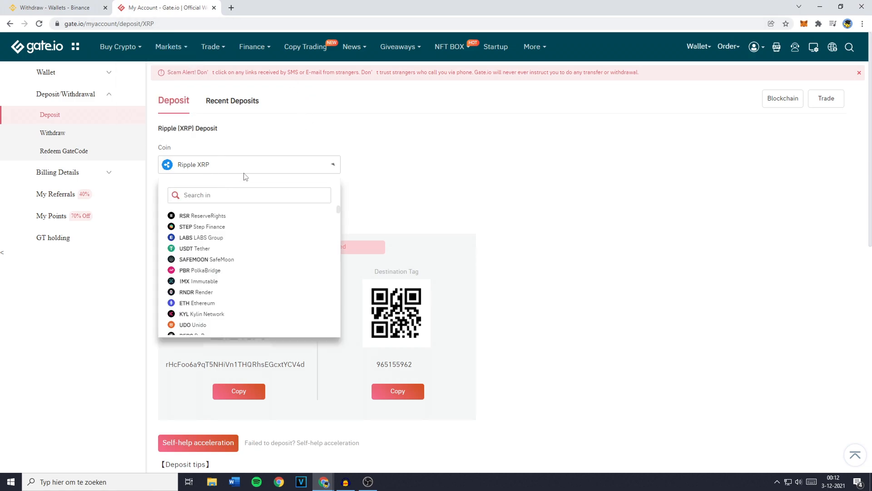
mouse_move(228, 167)
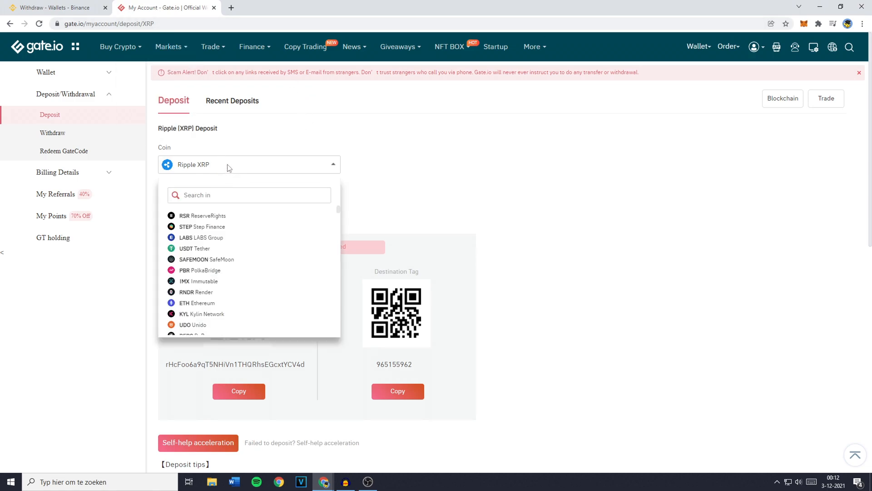
left_click(359, 209)
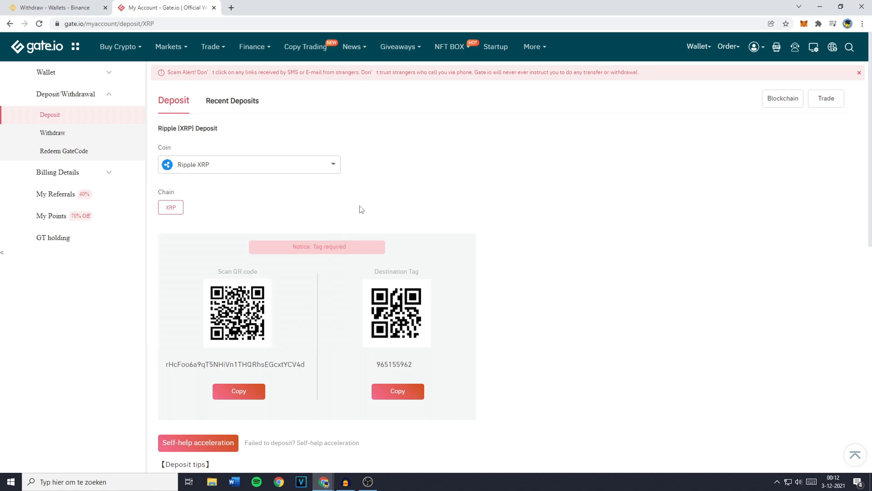
mouse_move(175, 213)
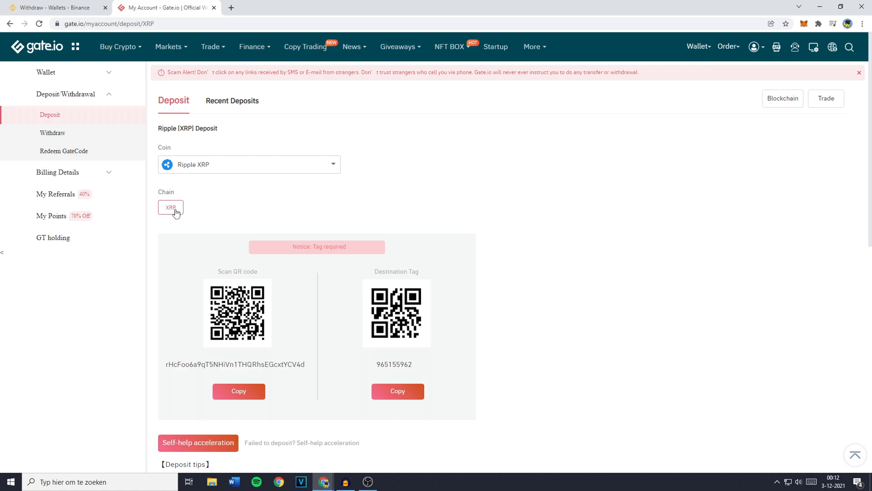
mouse_move(295, 212)
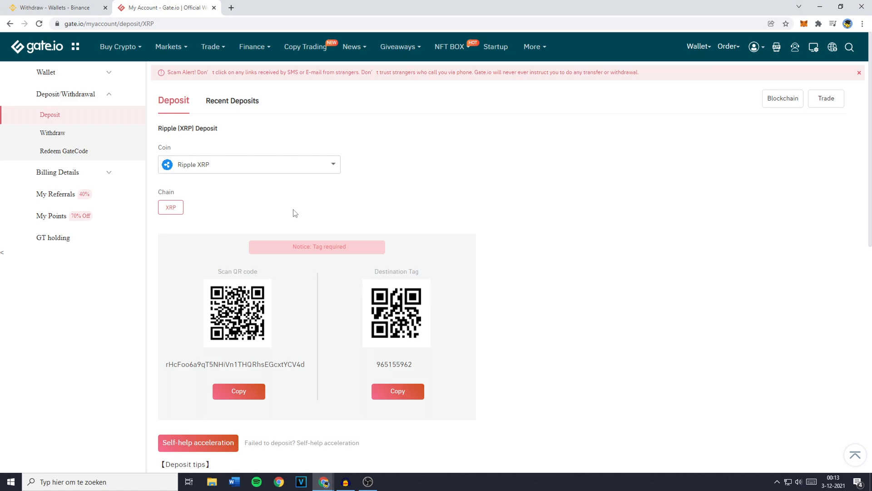
mouse_move(349, 200)
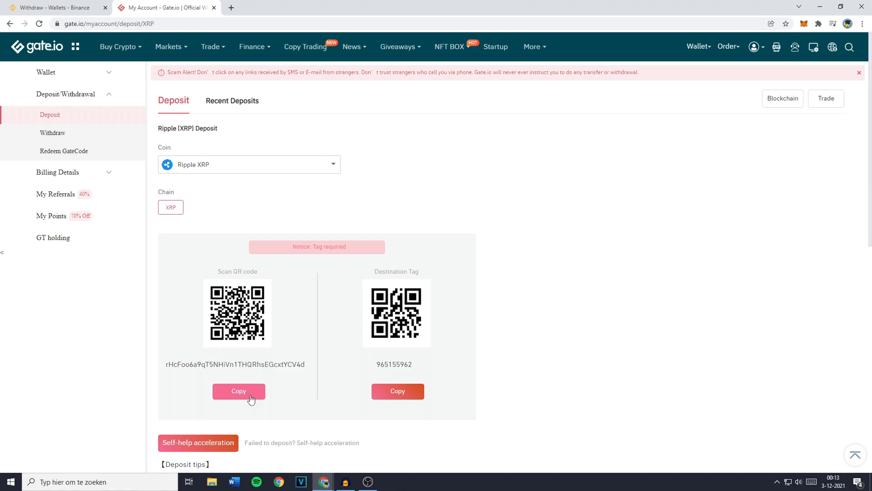
left_click(52, 8)
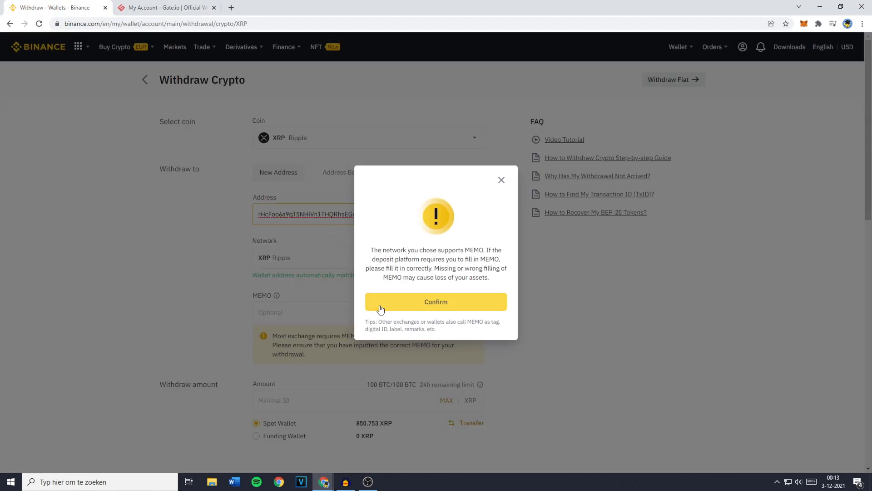
Step: Confirm the MEMO warning, match the XRP Ripple network and bring over destination tag 965155962 as MEMO
left_click(435, 302)
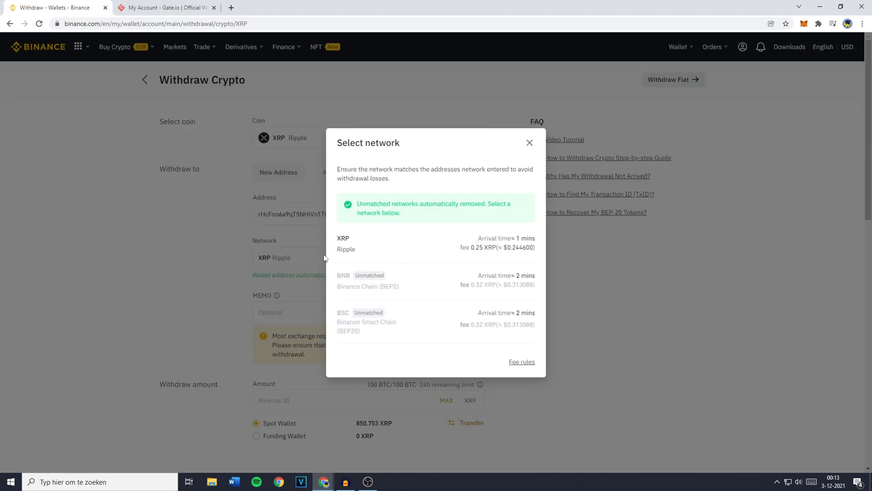
mouse_move(373, 215)
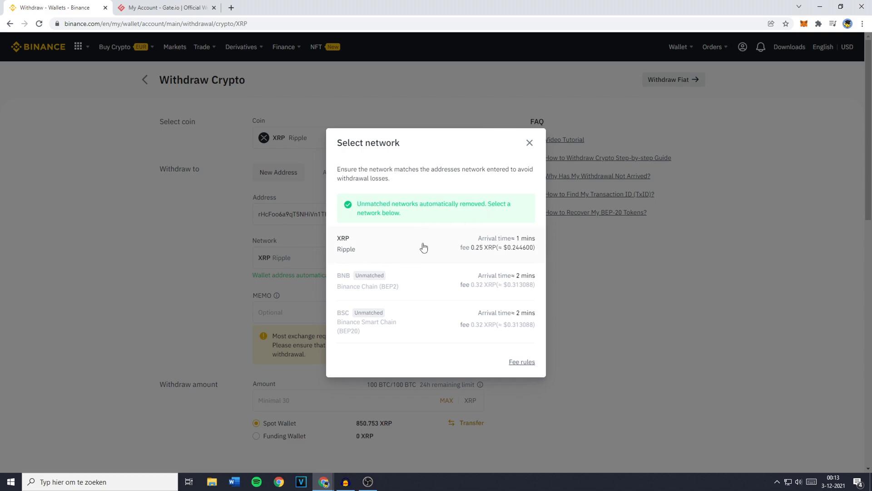
left_click(424, 247)
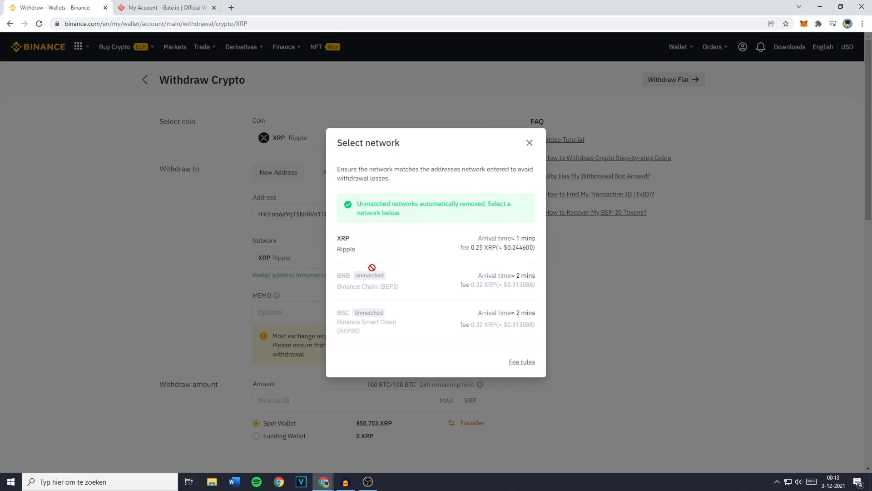
mouse_move(392, 249)
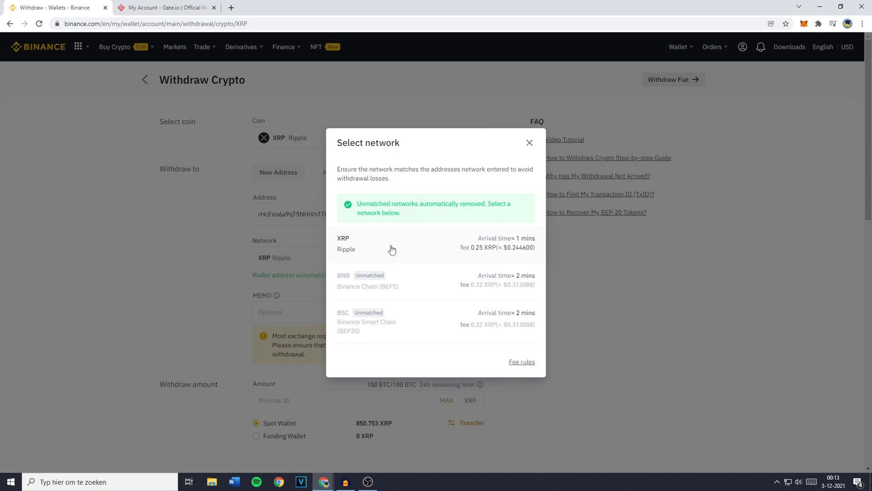
left_click(165, 7)
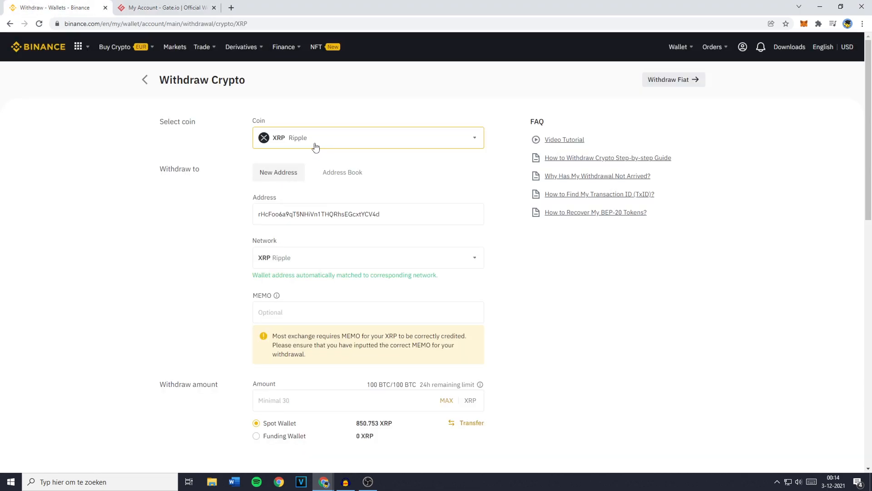
mouse_move(316, 298)
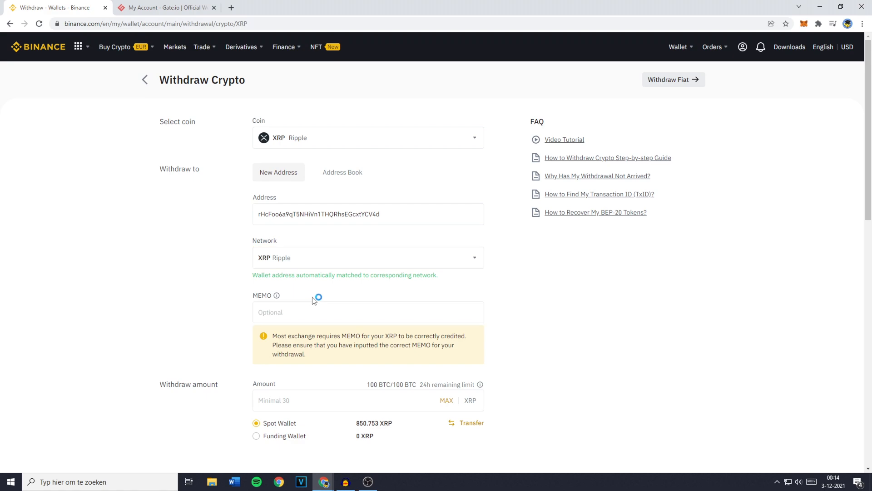
left_click(165, 7)
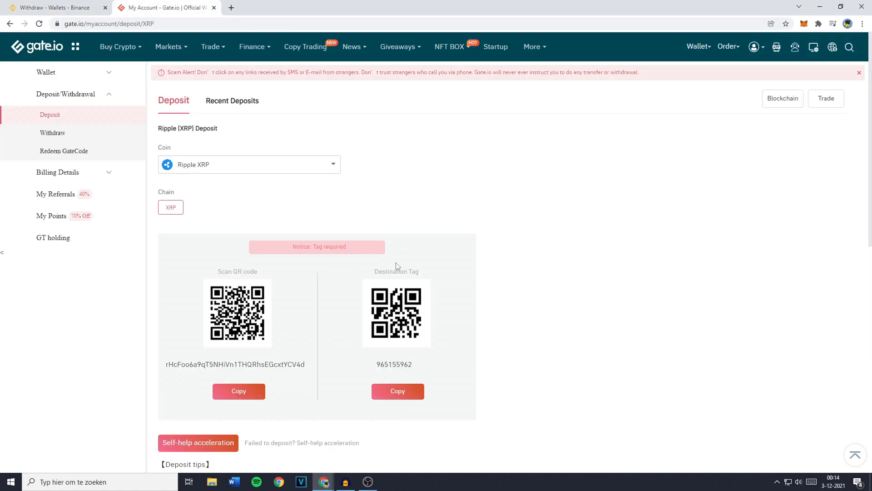
left_click(53, 7)
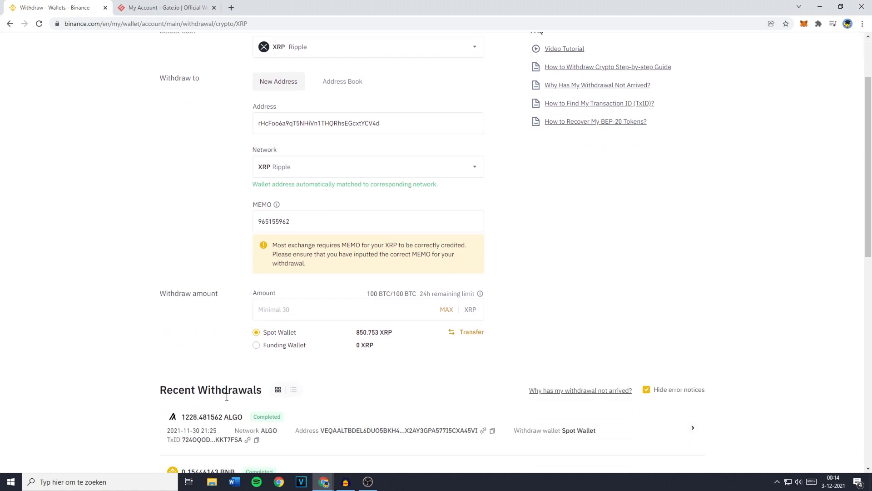
mouse_move(228, 295)
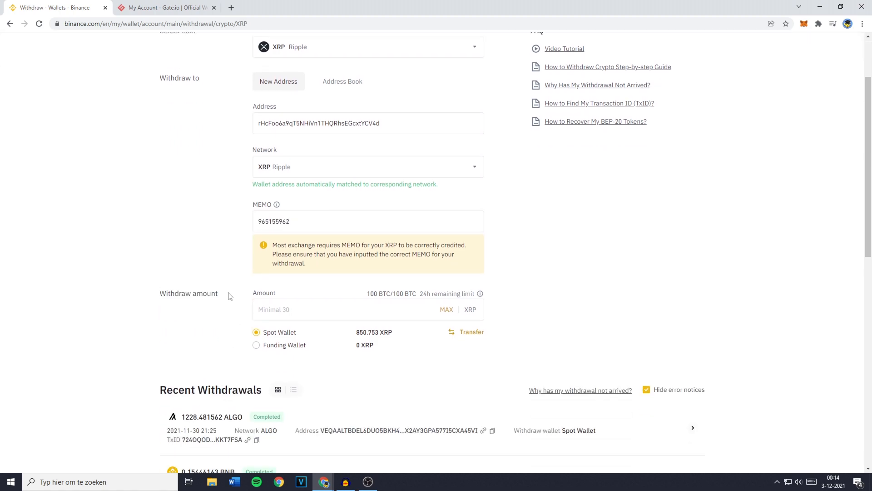
Step: Replace a typed 500 with MAX so the full 850.753 XRP is withdrawn, 850.503 received
left_click(362, 309)
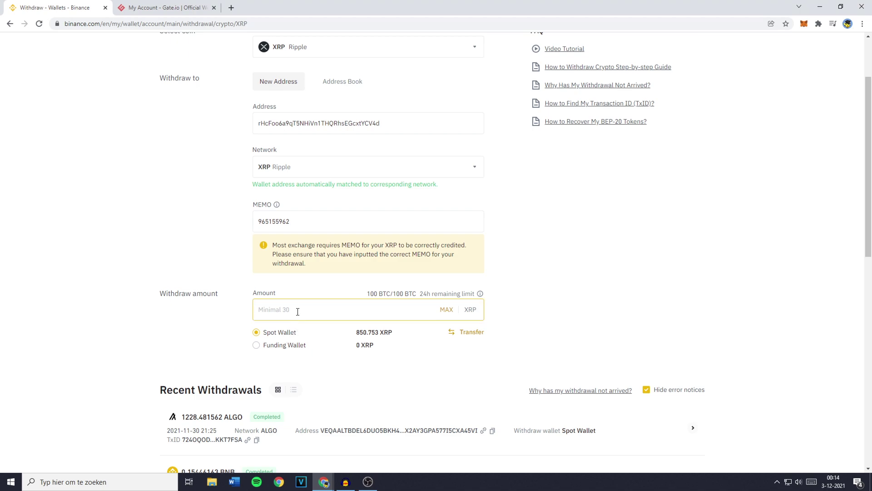
type("500")
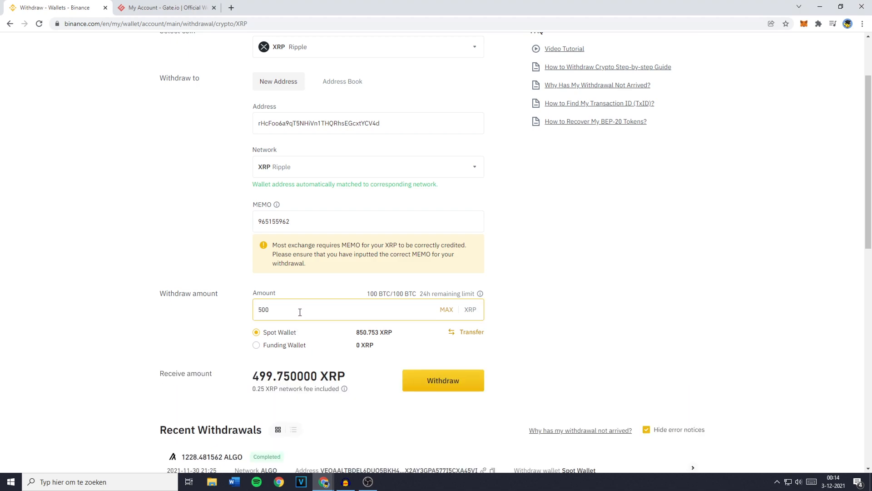
left_click(446, 309)
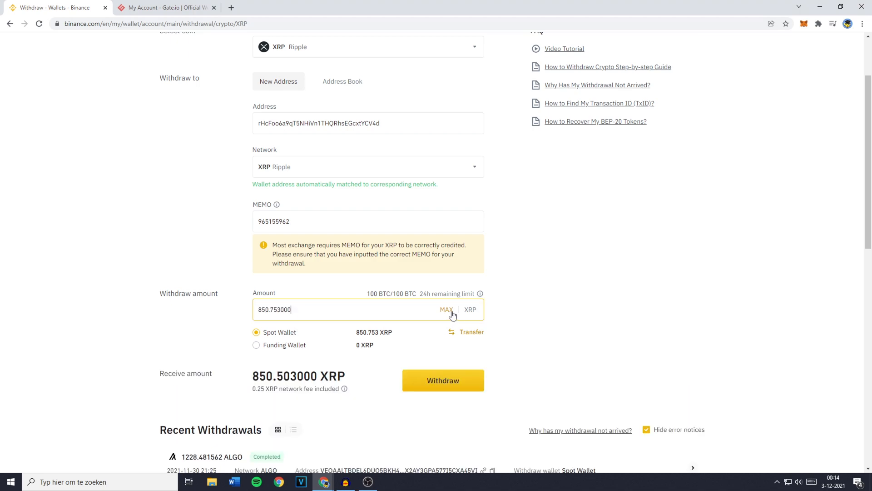
mouse_move(285, 331)
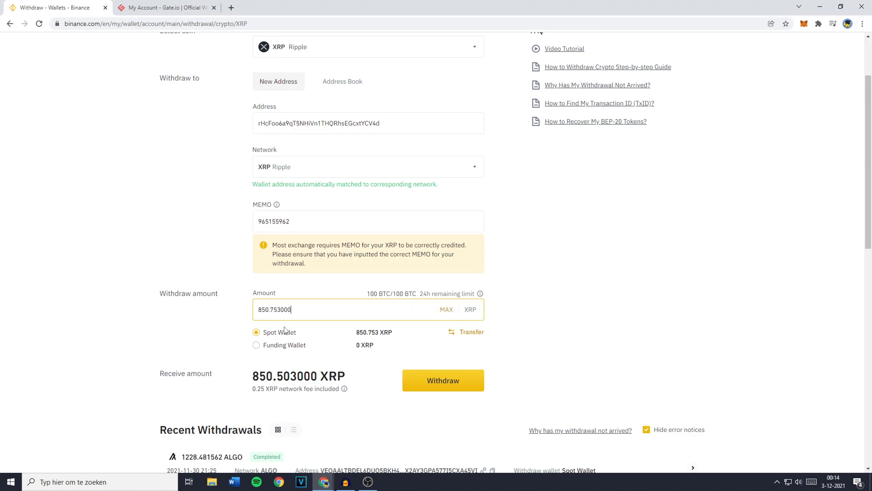
mouse_move(294, 350)
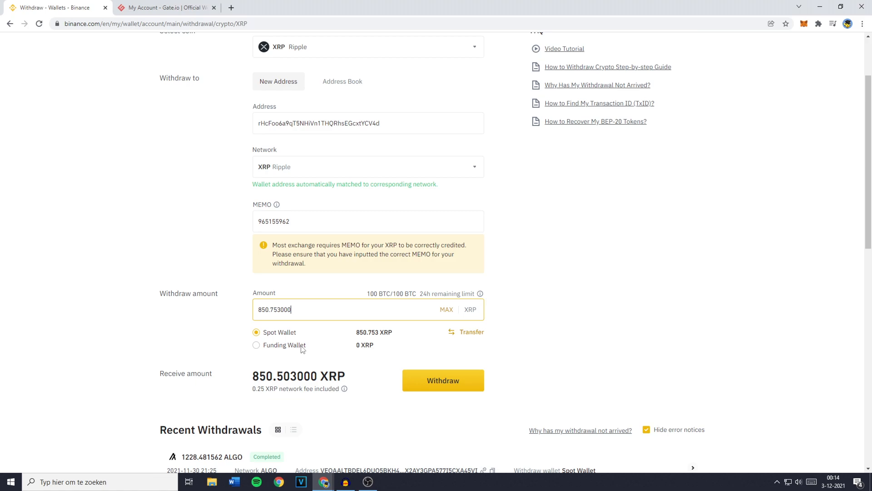
scroll("down", 3)
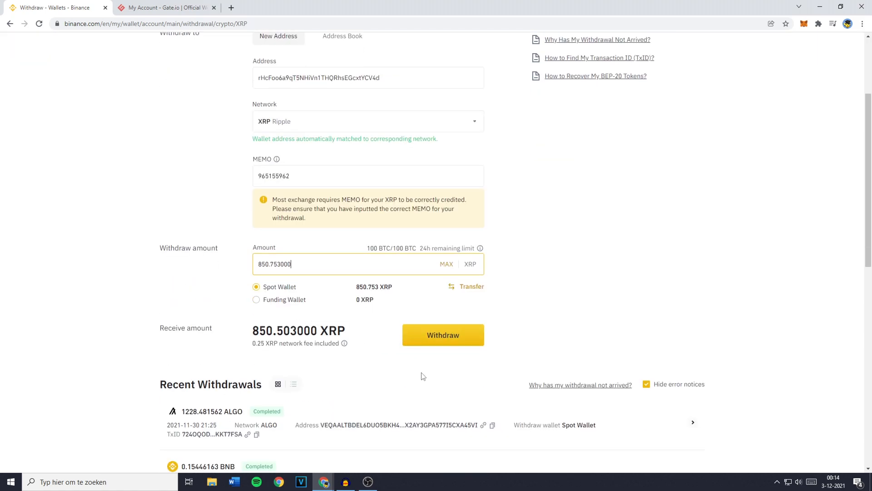
Step: Submit the withdrawal and accept its summary to reach security verification
left_click(442, 335)
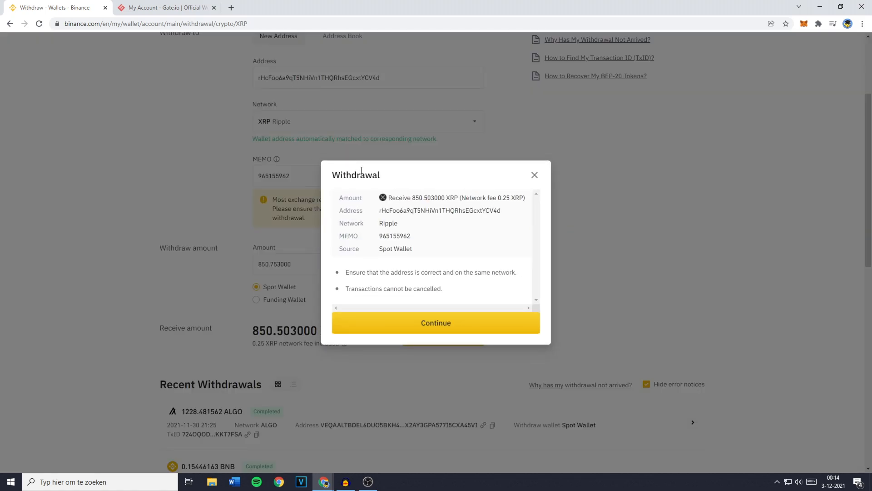
mouse_move(358, 190)
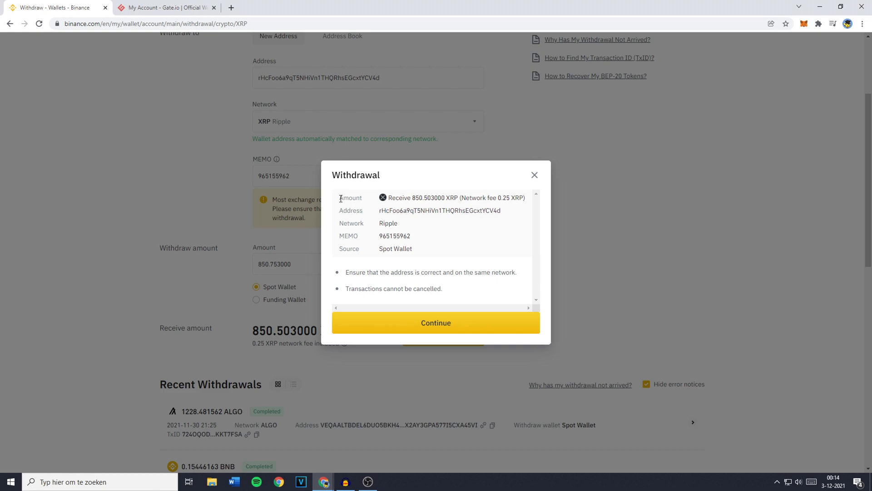
mouse_move(436, 322)
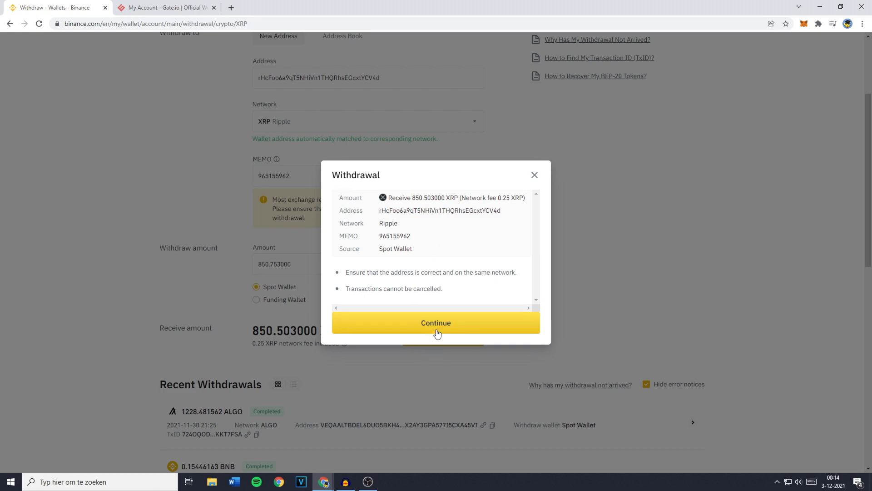
left_click(435, 322)
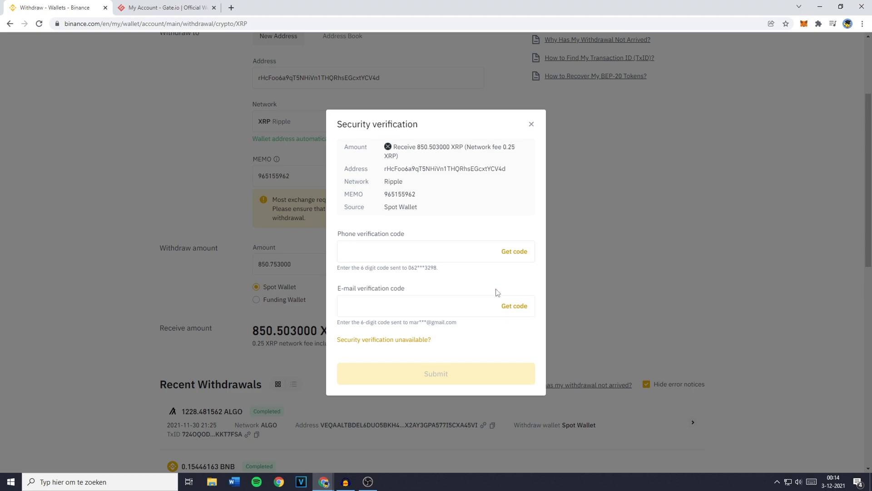
Step: Request both the phone and the e-mail verification codes via Get code
left_click(514, 250)
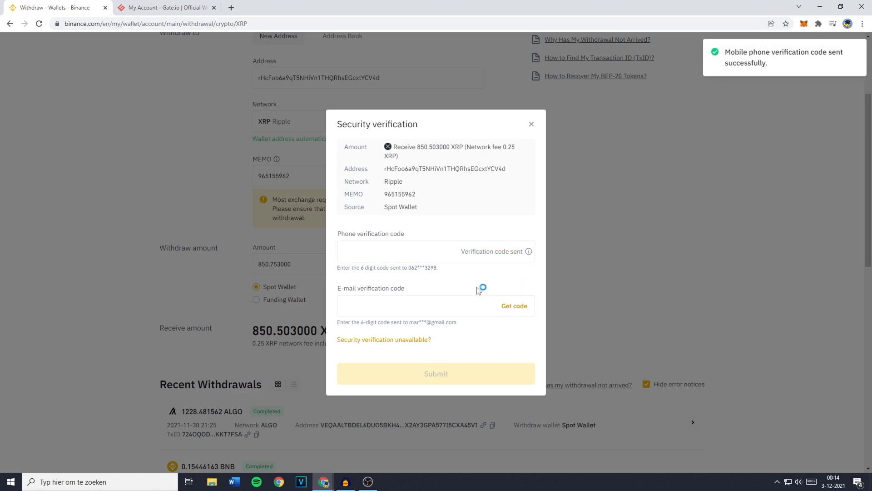
left_click(515, 305)
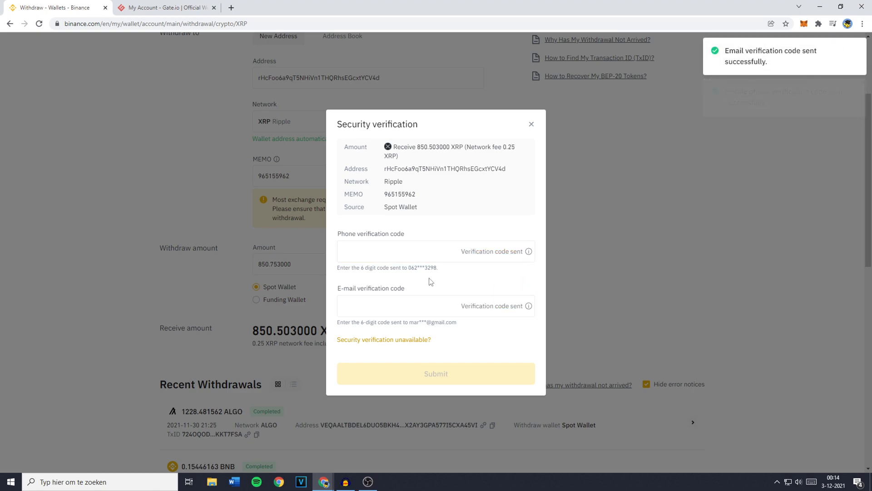